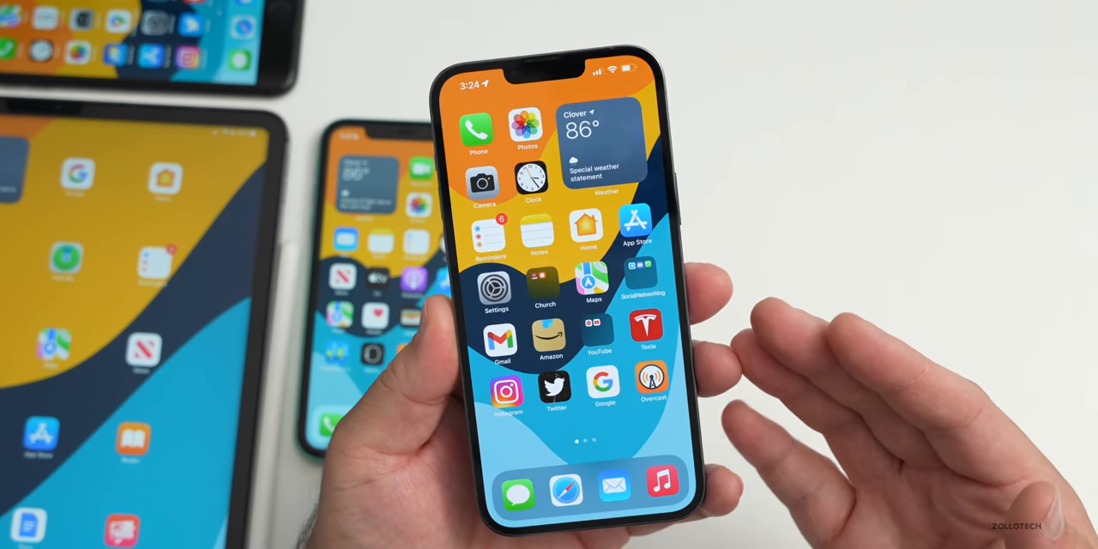
Swipe to the second home screen page of apps
{"action": "scroll", "scroll_direction": "left", "scroll_amount": 3}
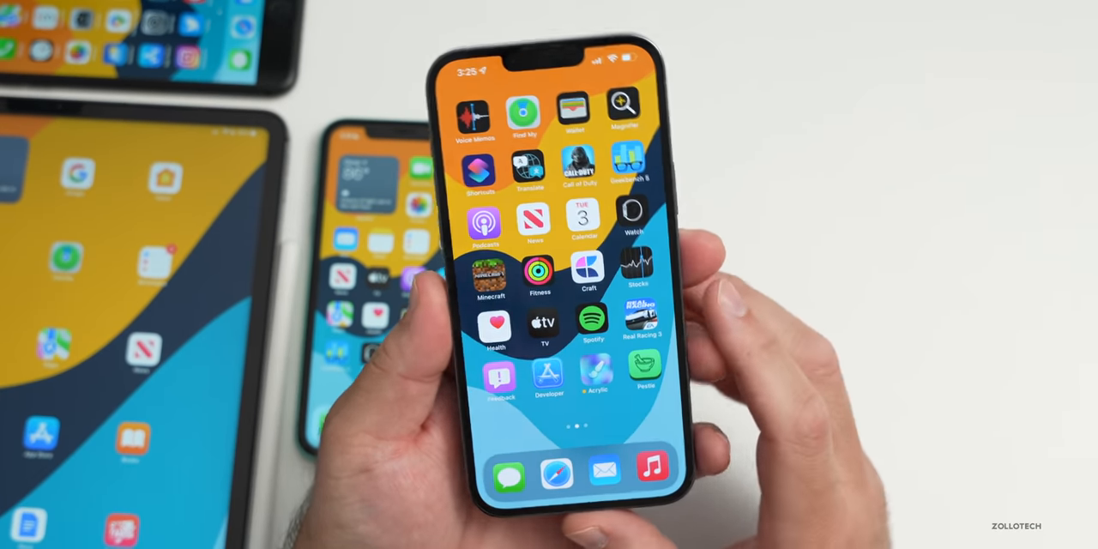
{"action": "scroll", "scroll_direction": "left", "scroll_amount": 3}
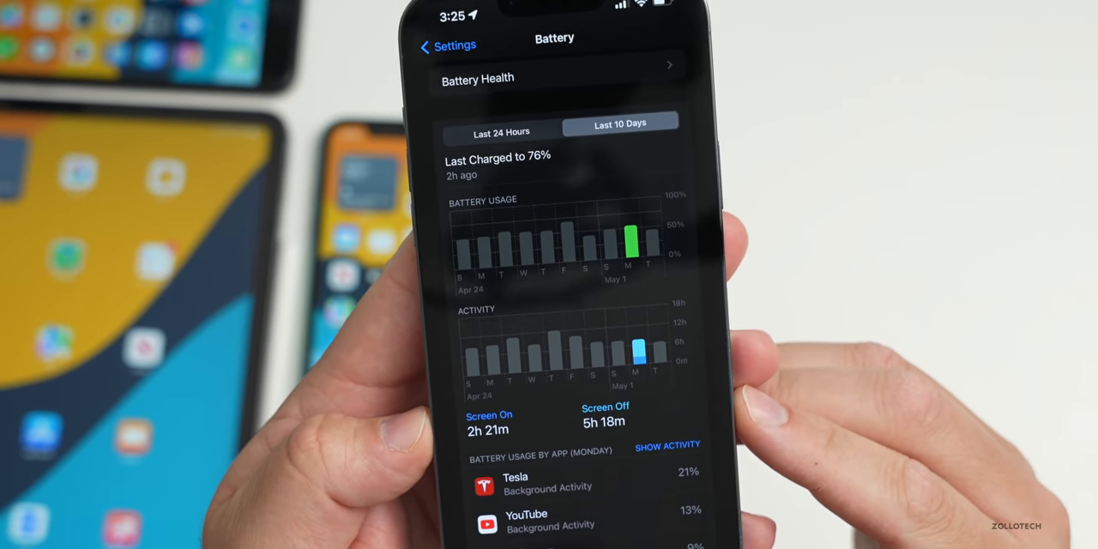
Scroll the Battery page to review the last 10 days of usage and activity
{"action": "scroll", "scroll_direction": "down", "scroll_amount": 3}
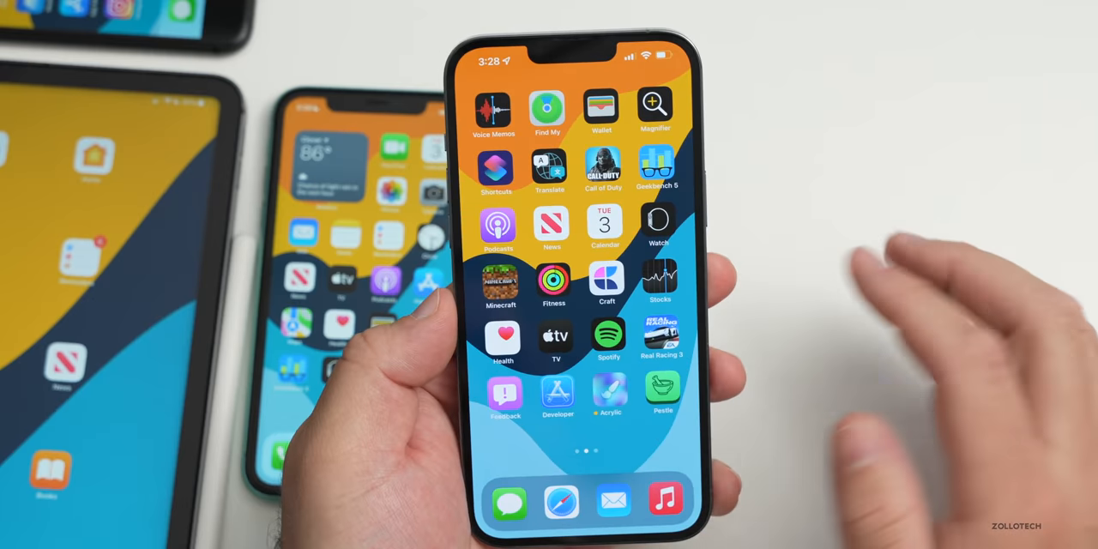
Browse the Calendar 2022 monthly view forward from May to September
{"action": "left_click", "coordinate": [605, 225]}
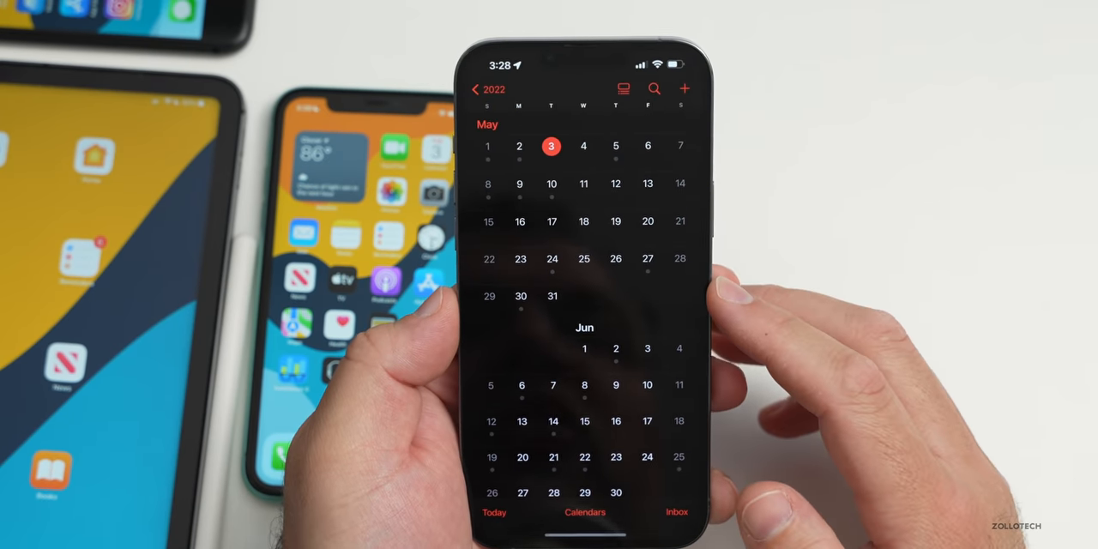
{"action": "scroll", "scroll_direction": "down", "scroll_amount": 3}
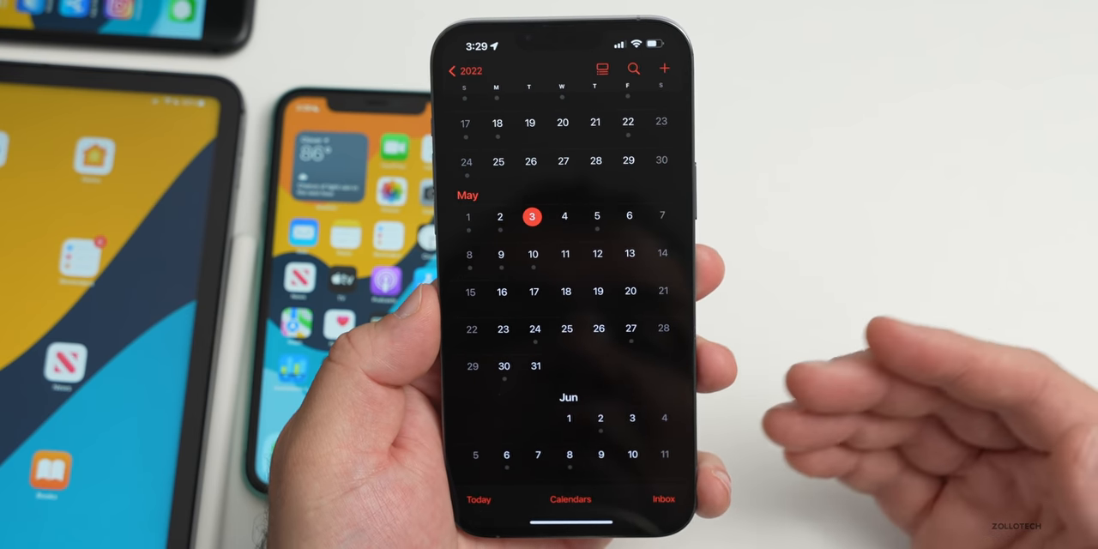
{"action": "scroll", "scroll_direction": "up", "scroll_amount": 3}
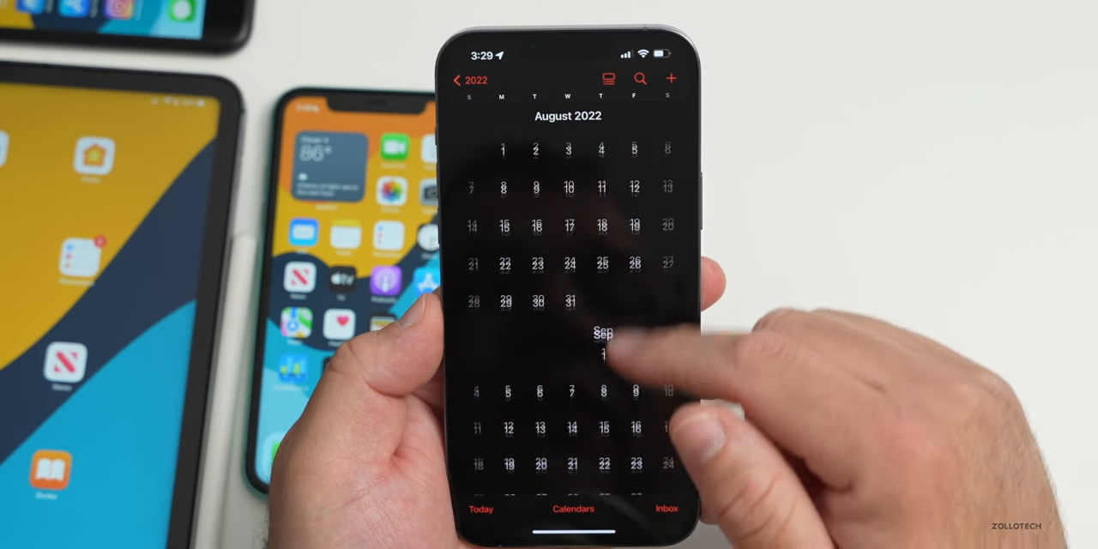
{"action": "scroll", "scroll_direction": "down", "scroll_amount": 3}
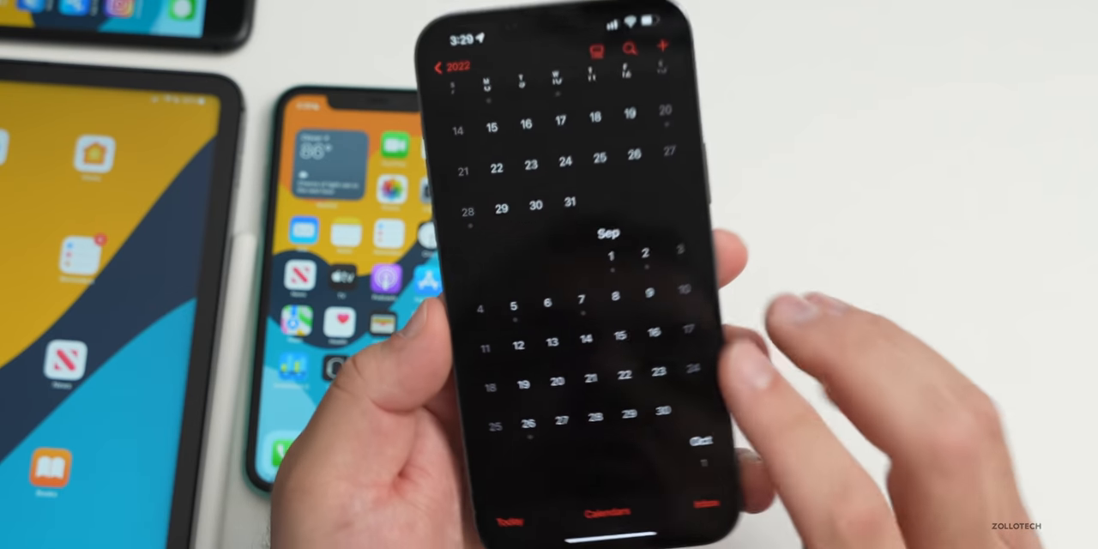